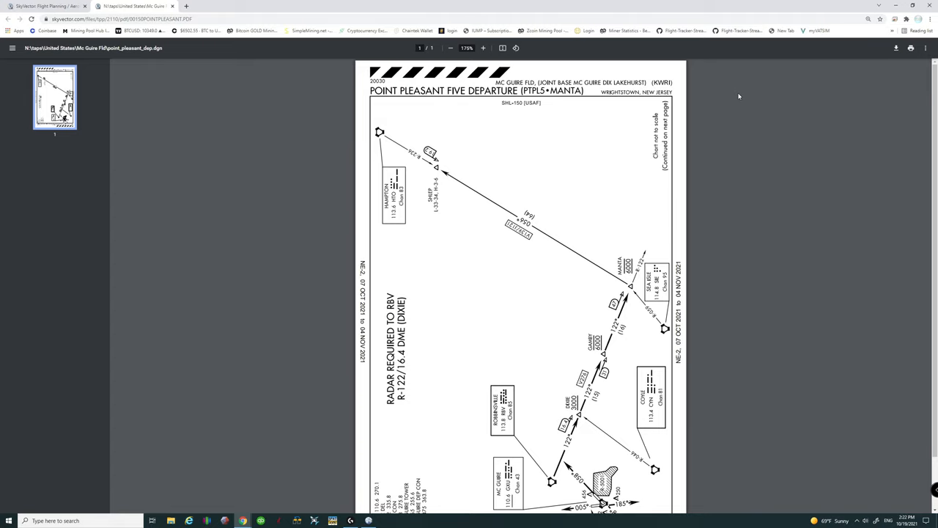
Step: Scroll the rotated Point Pleasant Five departure chart to view the full landscape route
scroll("down", 3)
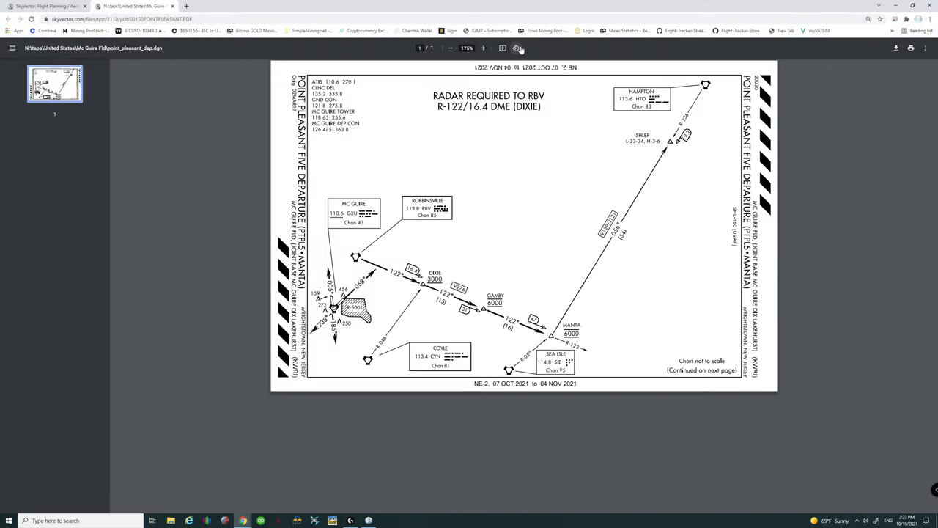
left_click(483, 48)
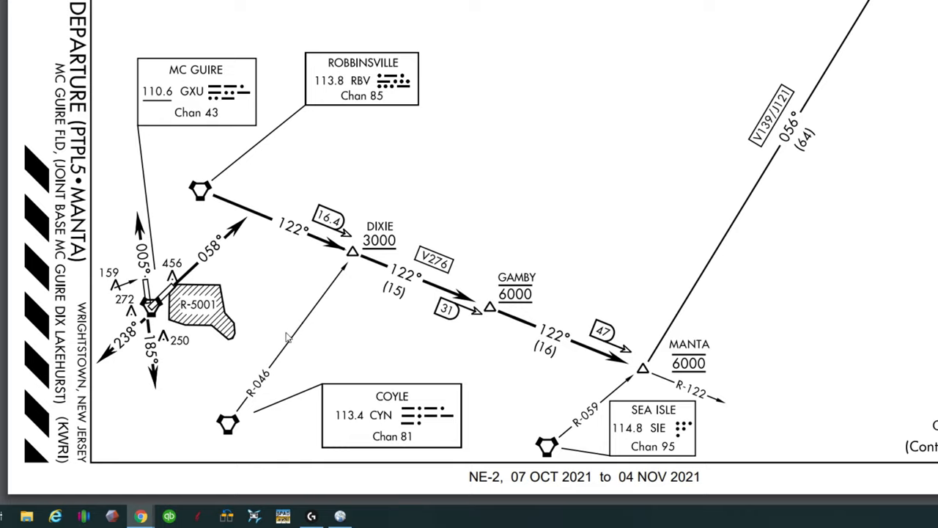
mouse_move(293, 363)
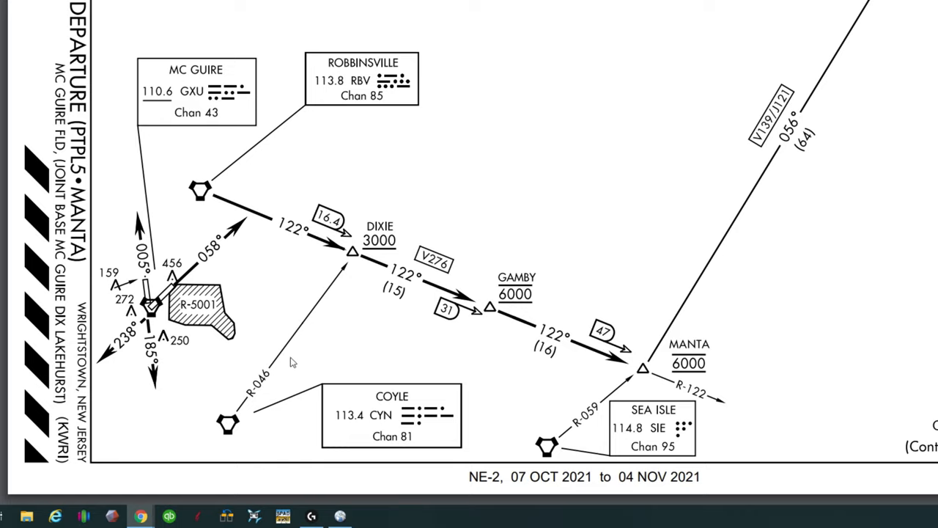
mouse_move(297, 362)
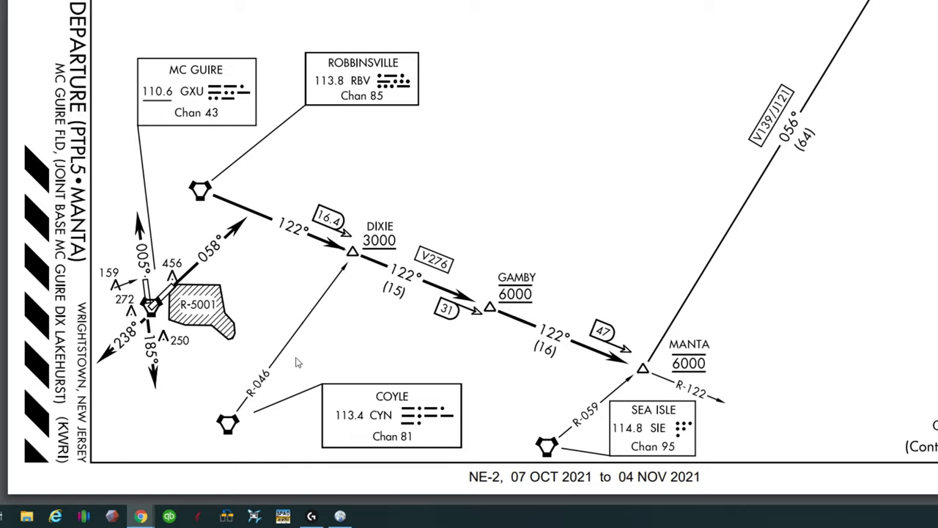